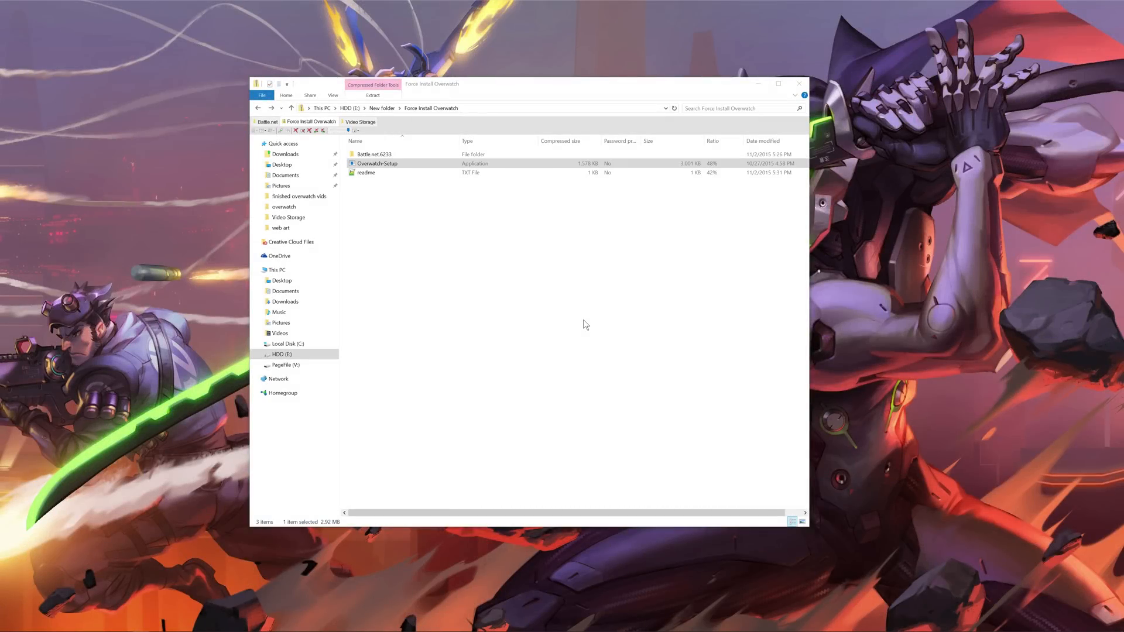
mouse_move(562, 326)
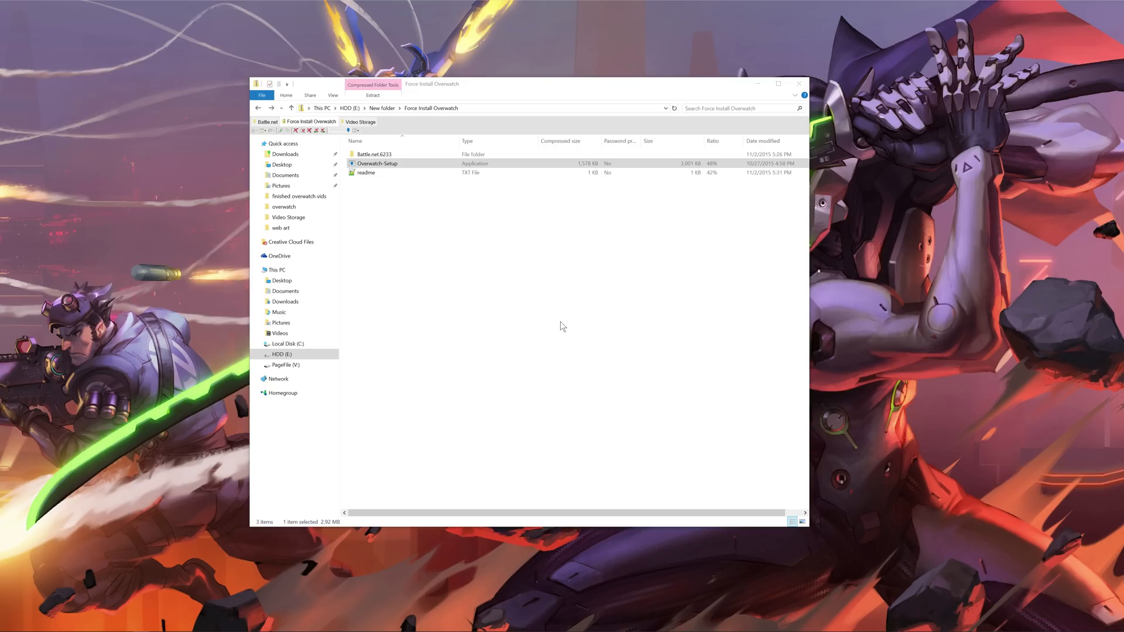
mouse_move(476, 256)
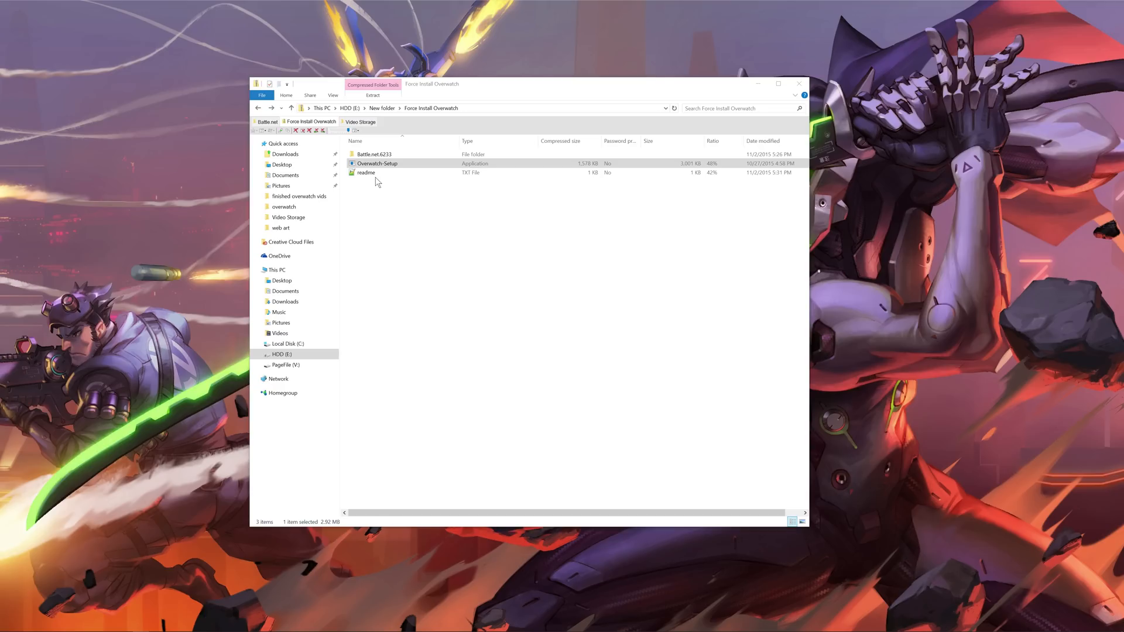
Step: Check the readme, then switch to C:\Program Files (x86)\Battle.net and view its full path
double_click(365, 172)
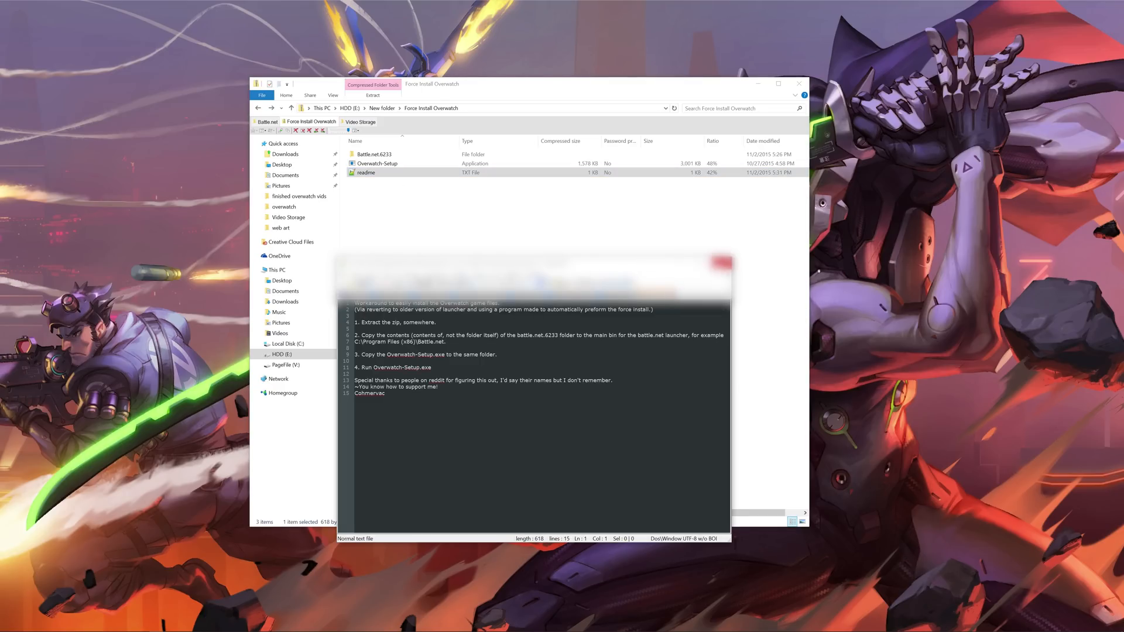
click(722, 260)
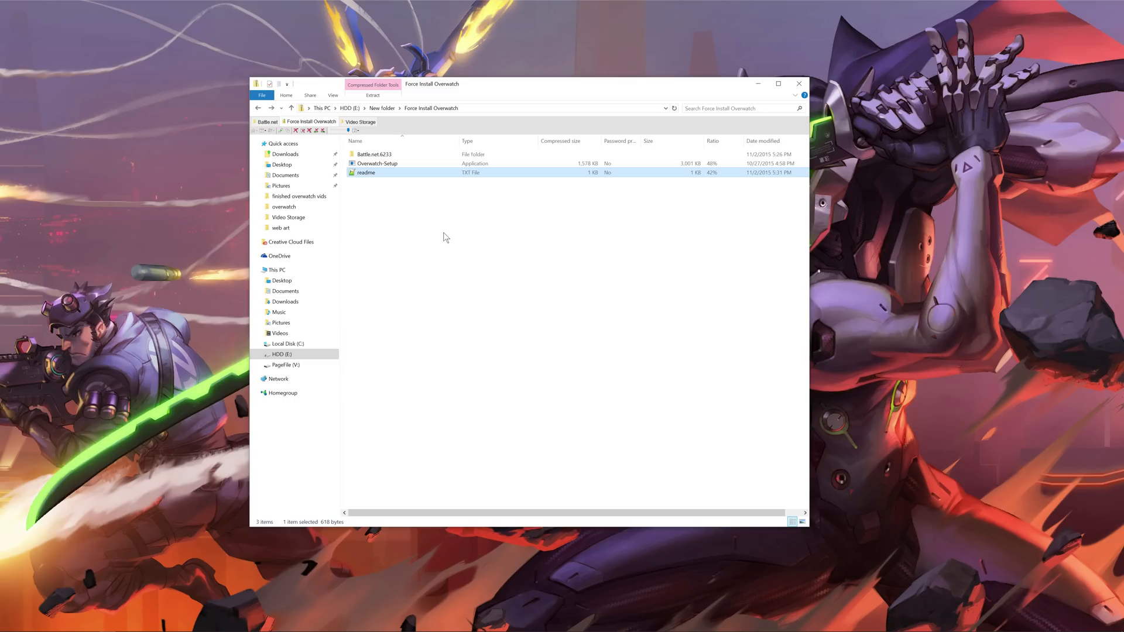
mouse_move(379, 197)
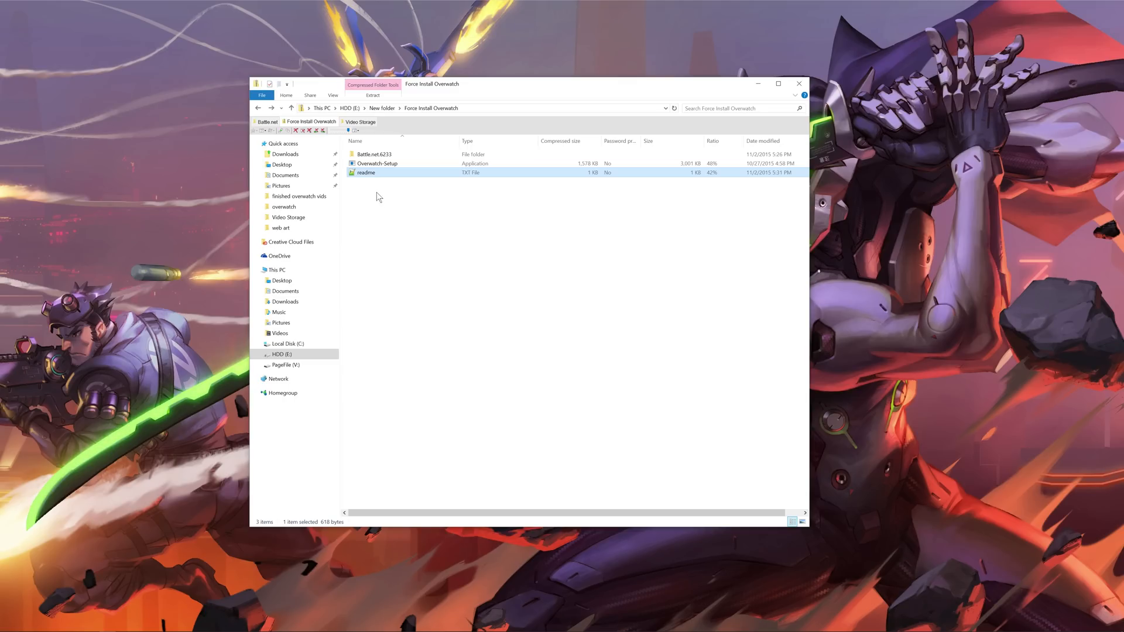
double_click(373, 154)
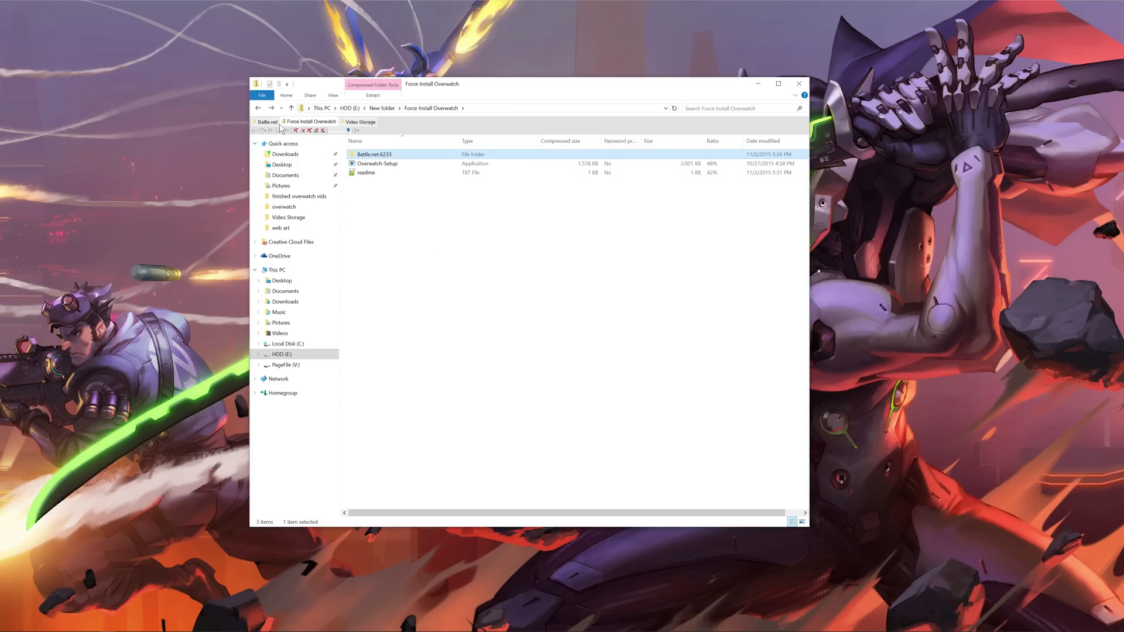
click(266, 122)
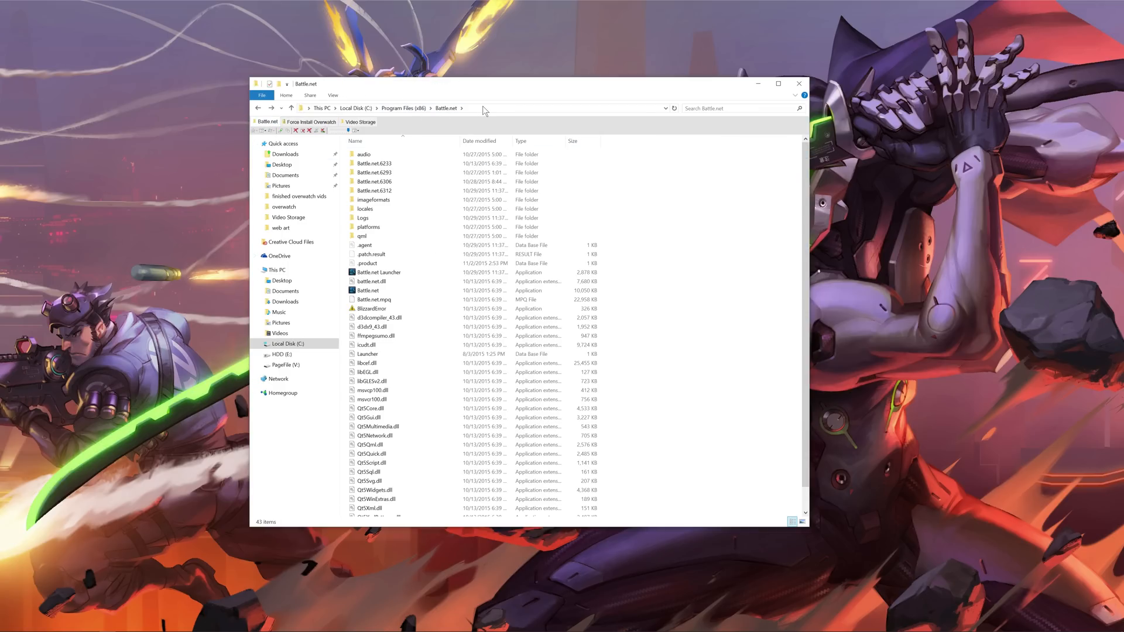
click(502, 108)
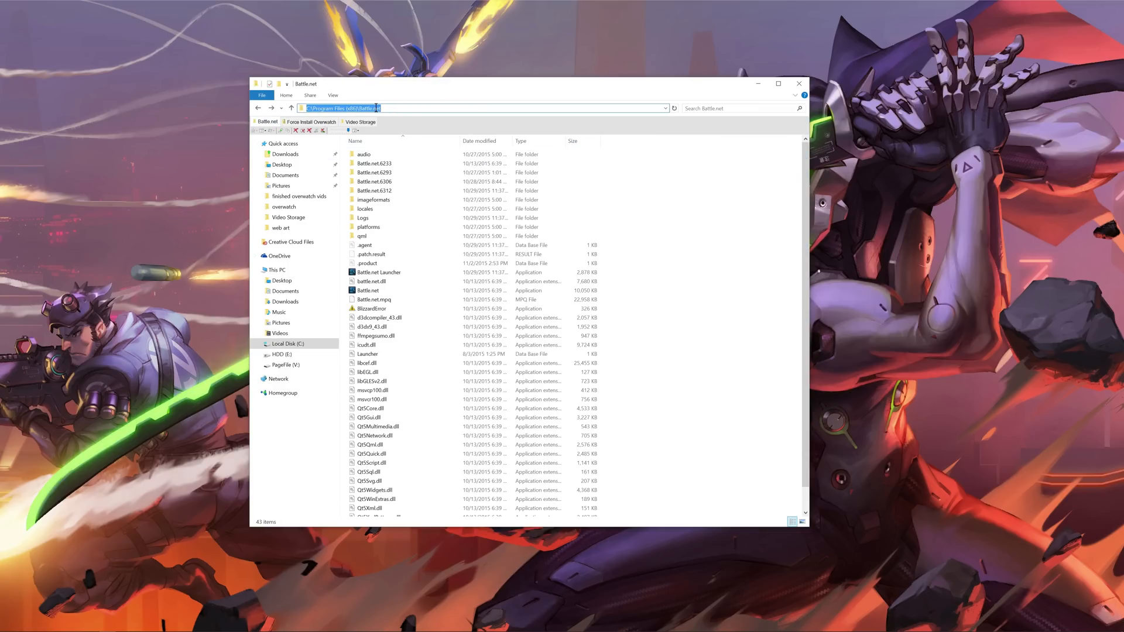
click(374, 182)
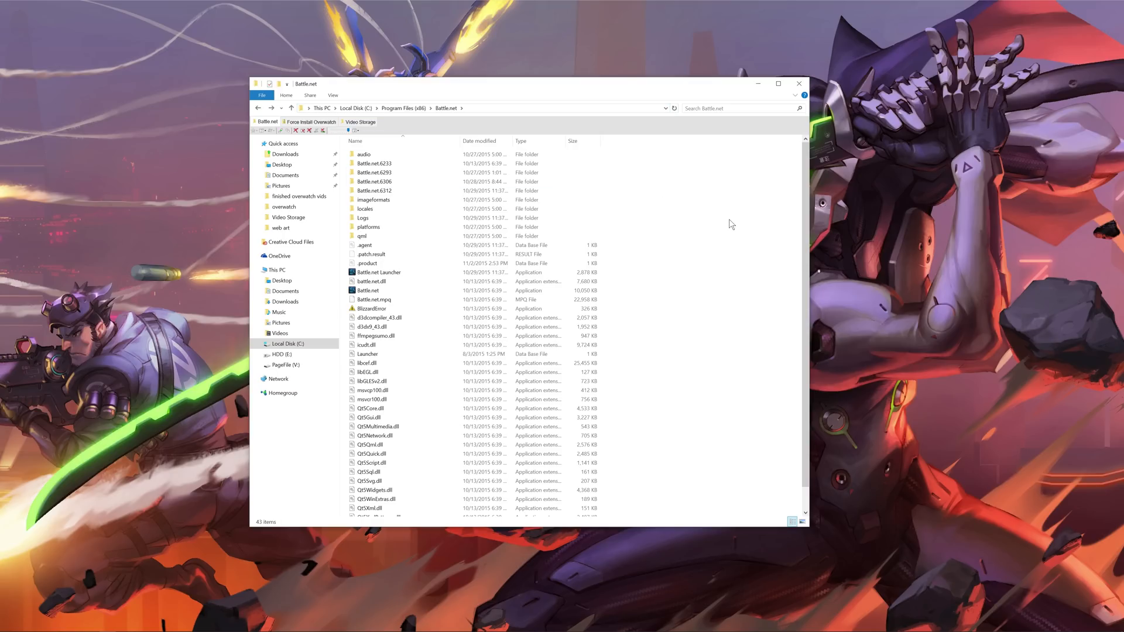
mouse_move(700, 216)
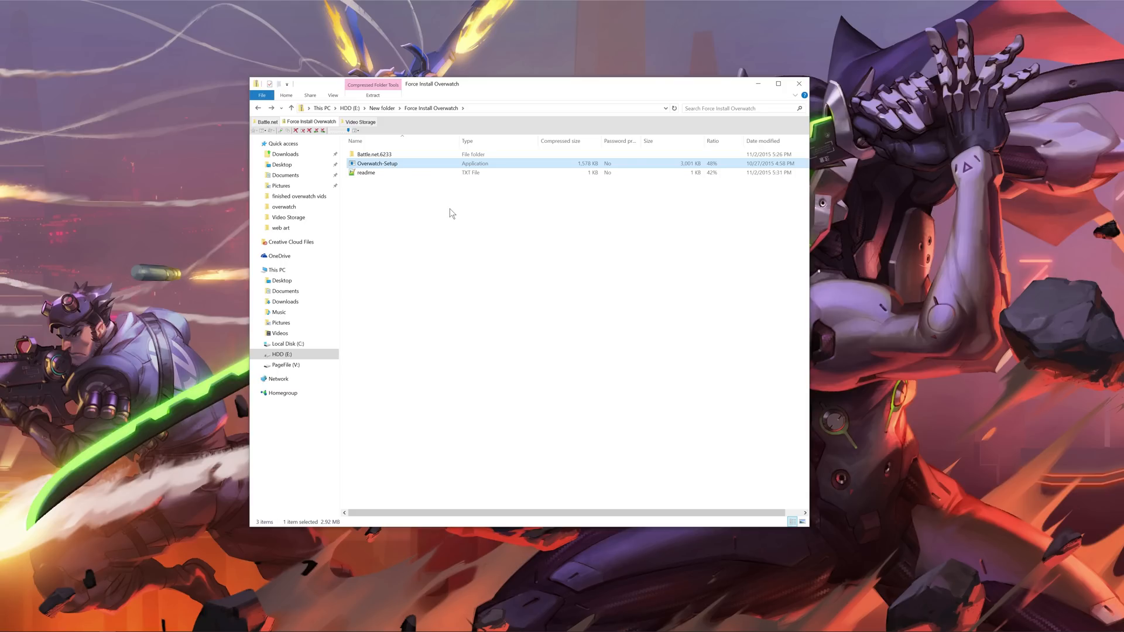
mouse_move(506, 251)
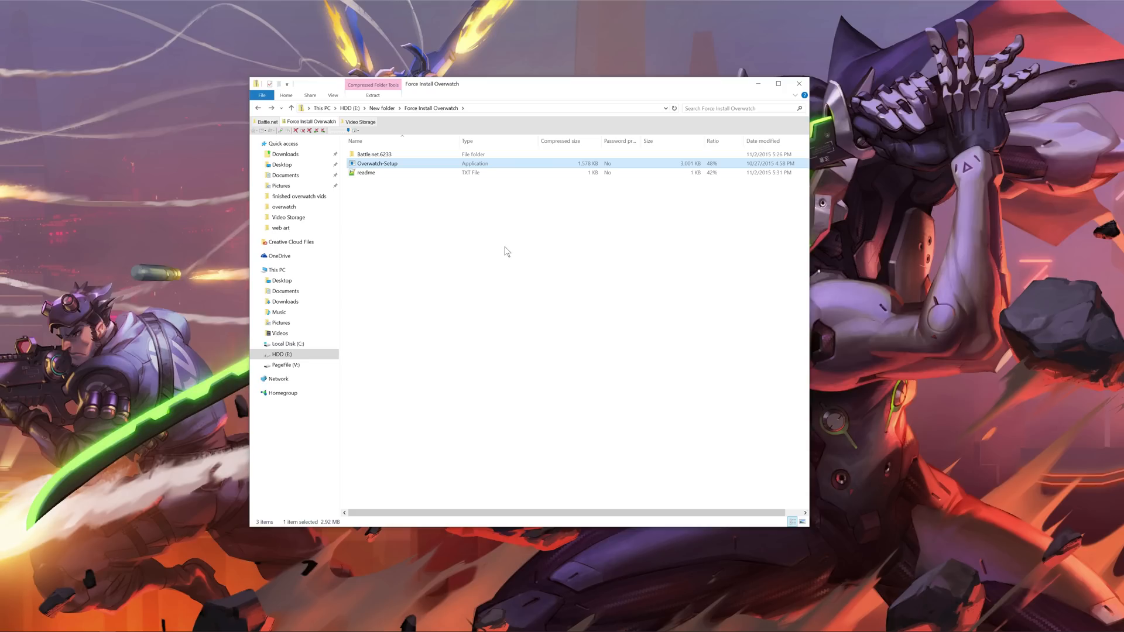
mouse_move(509, 254)
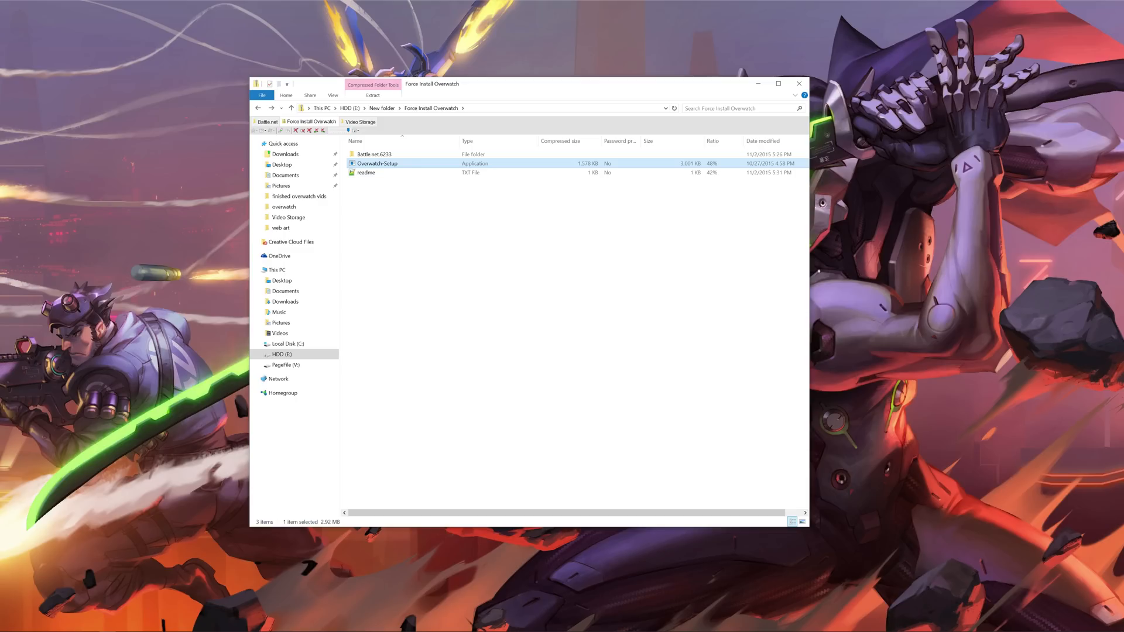
Step: Run Overwatch-Setup to start the client and open its OPTIONS video settings
double_click(376, 164)
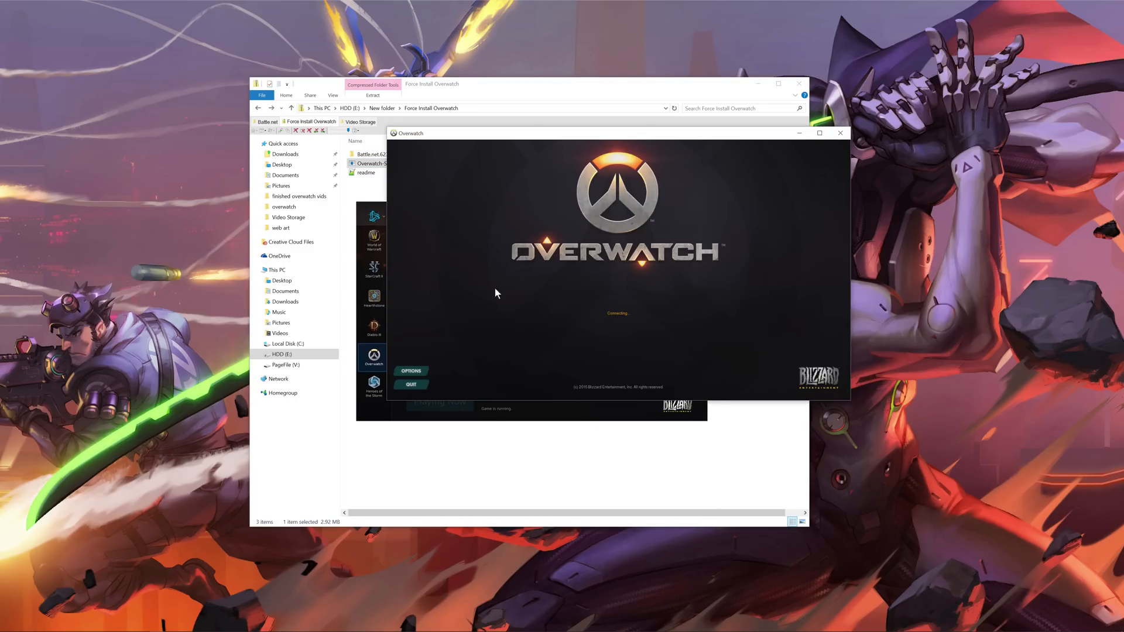
mouse_move(441, 361)
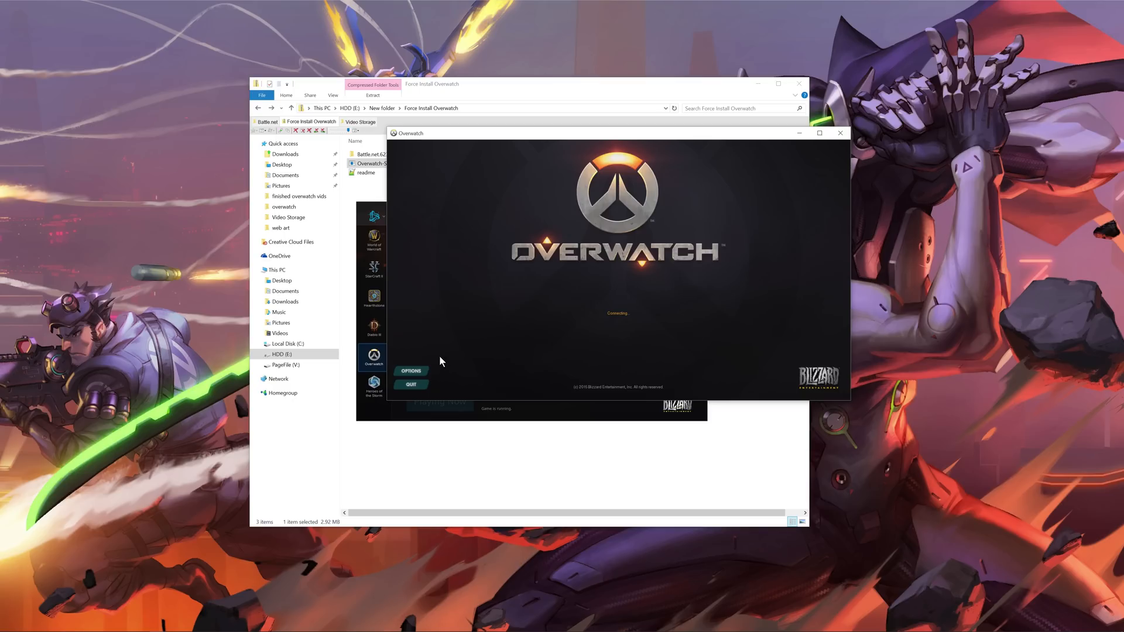
mouse_move(451, 330)
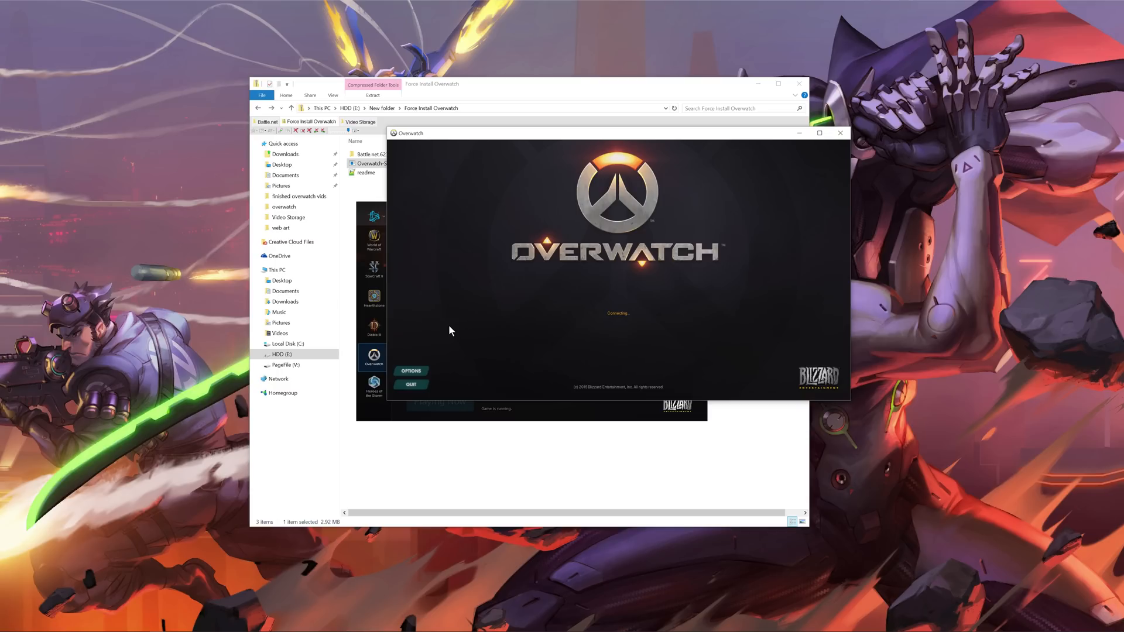
click(411, 370)
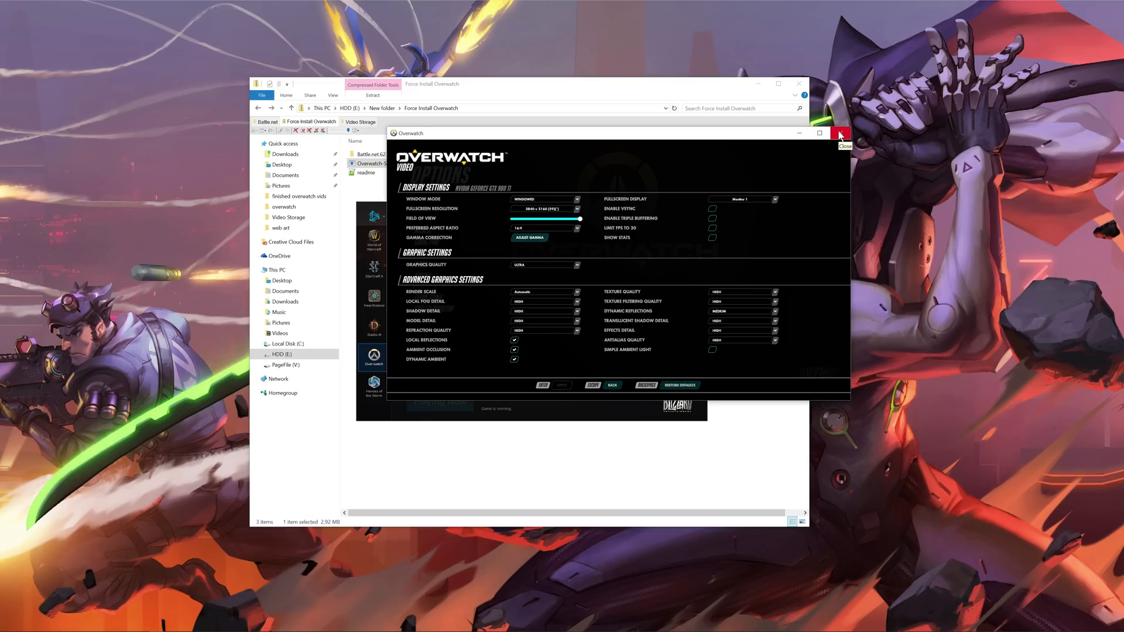
Step: Close the Overwatch client window to return to the Force Install Overwatch folder
click(841, 133)
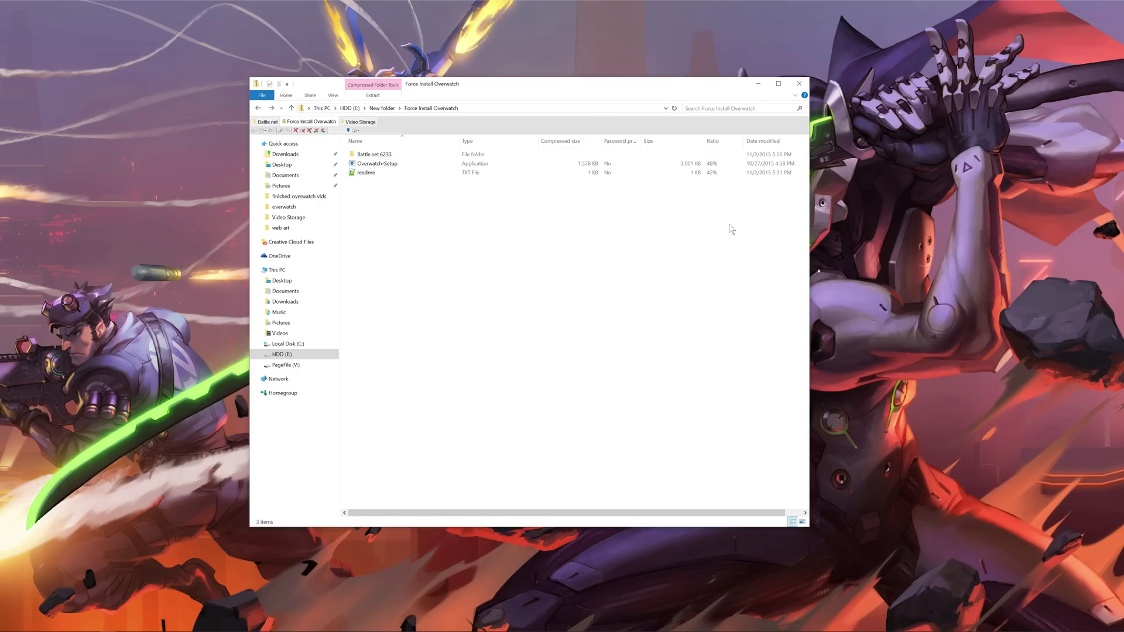
mouse_move(766, 247)
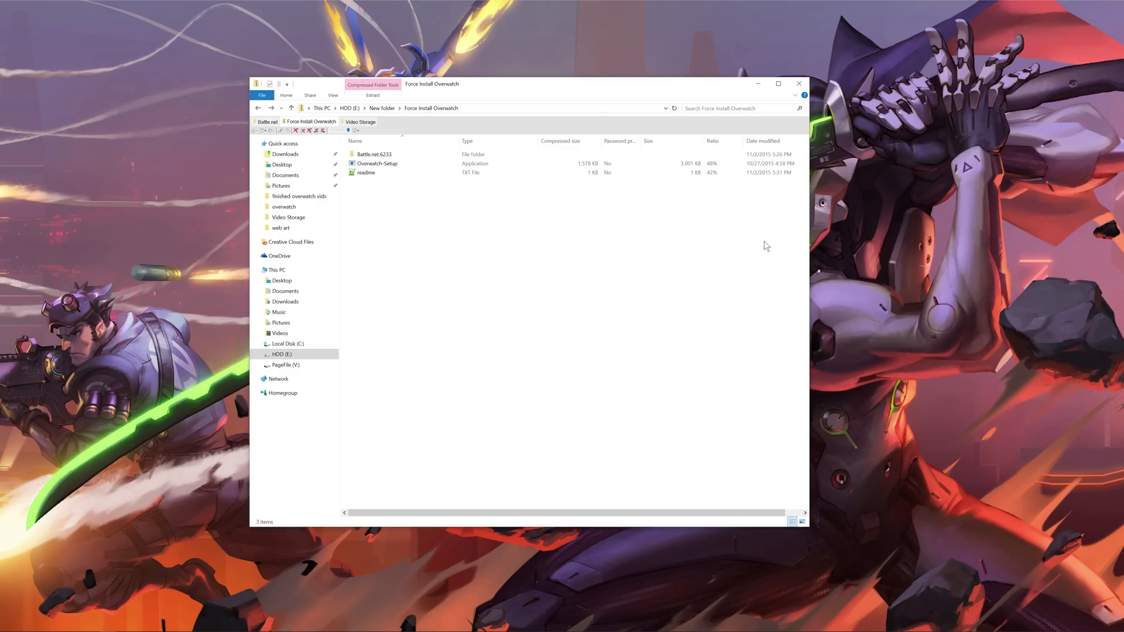